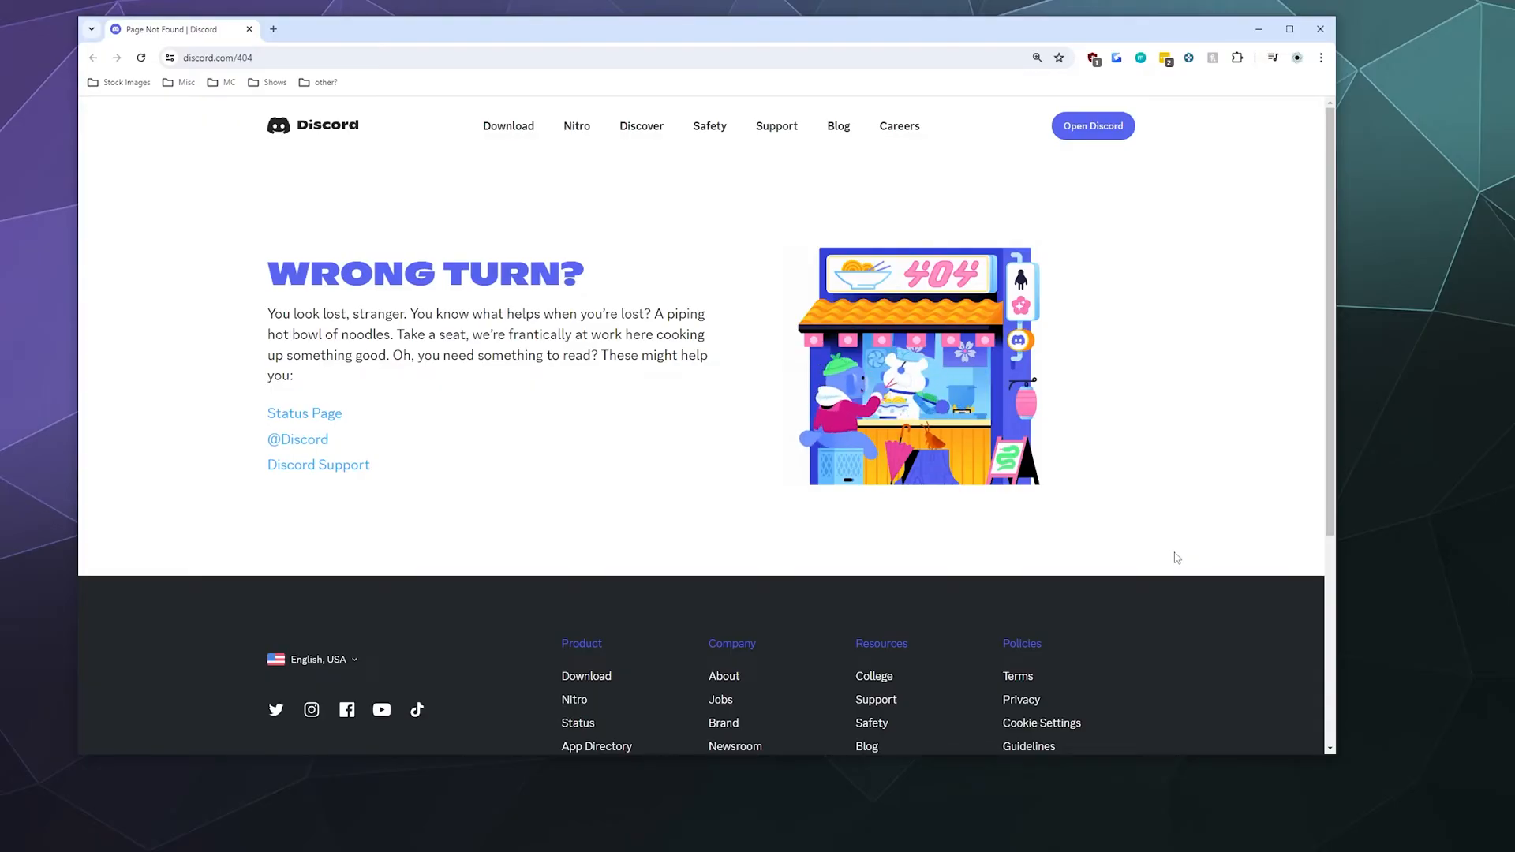
Push past the Snek title screen to show the How 2 Snek controls and point values
scroll(down, 3)
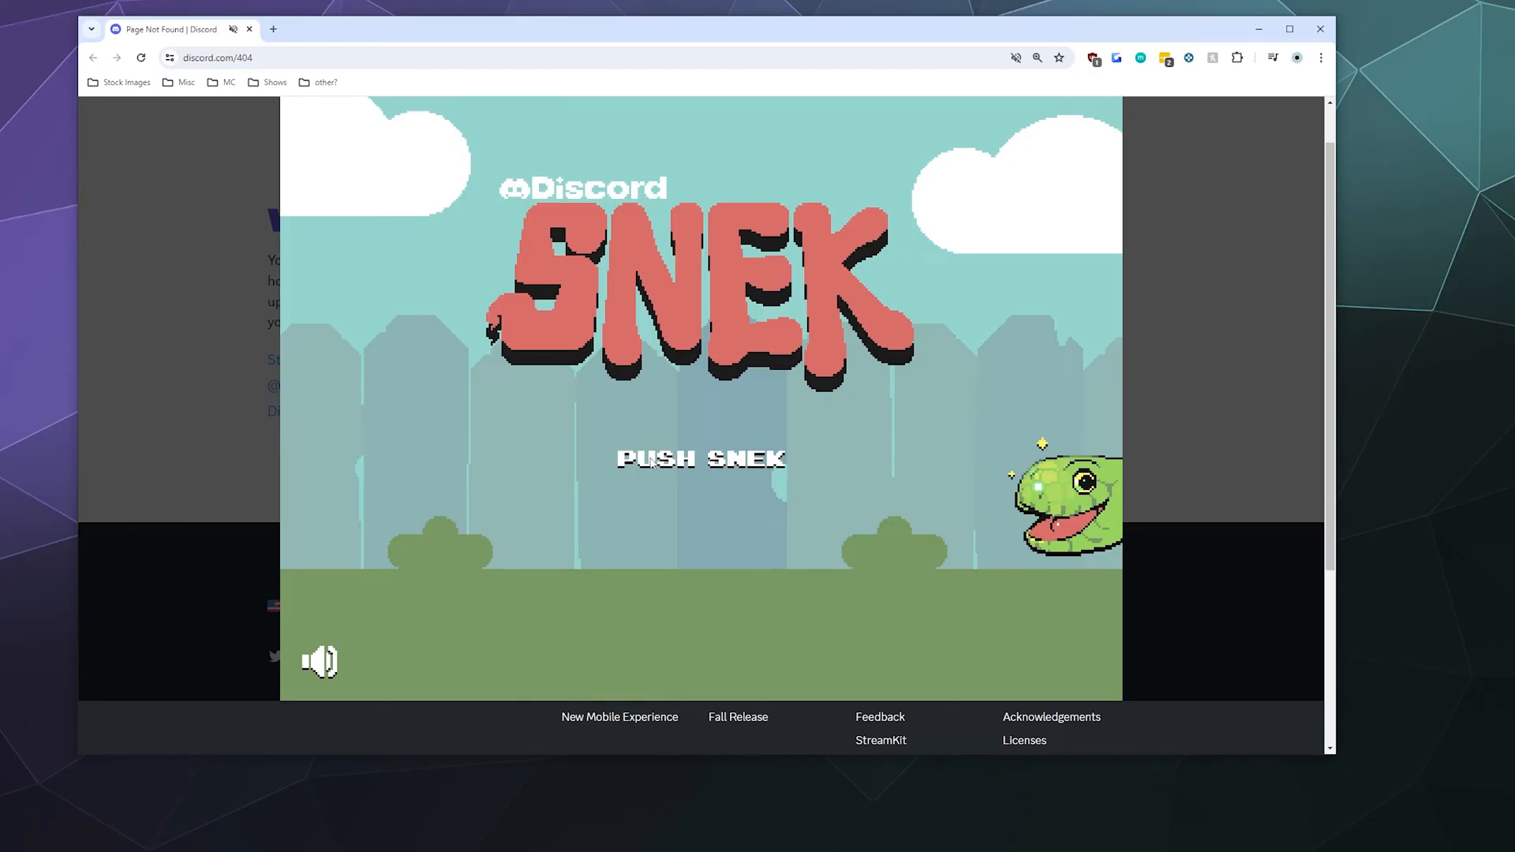
click(699, 458)
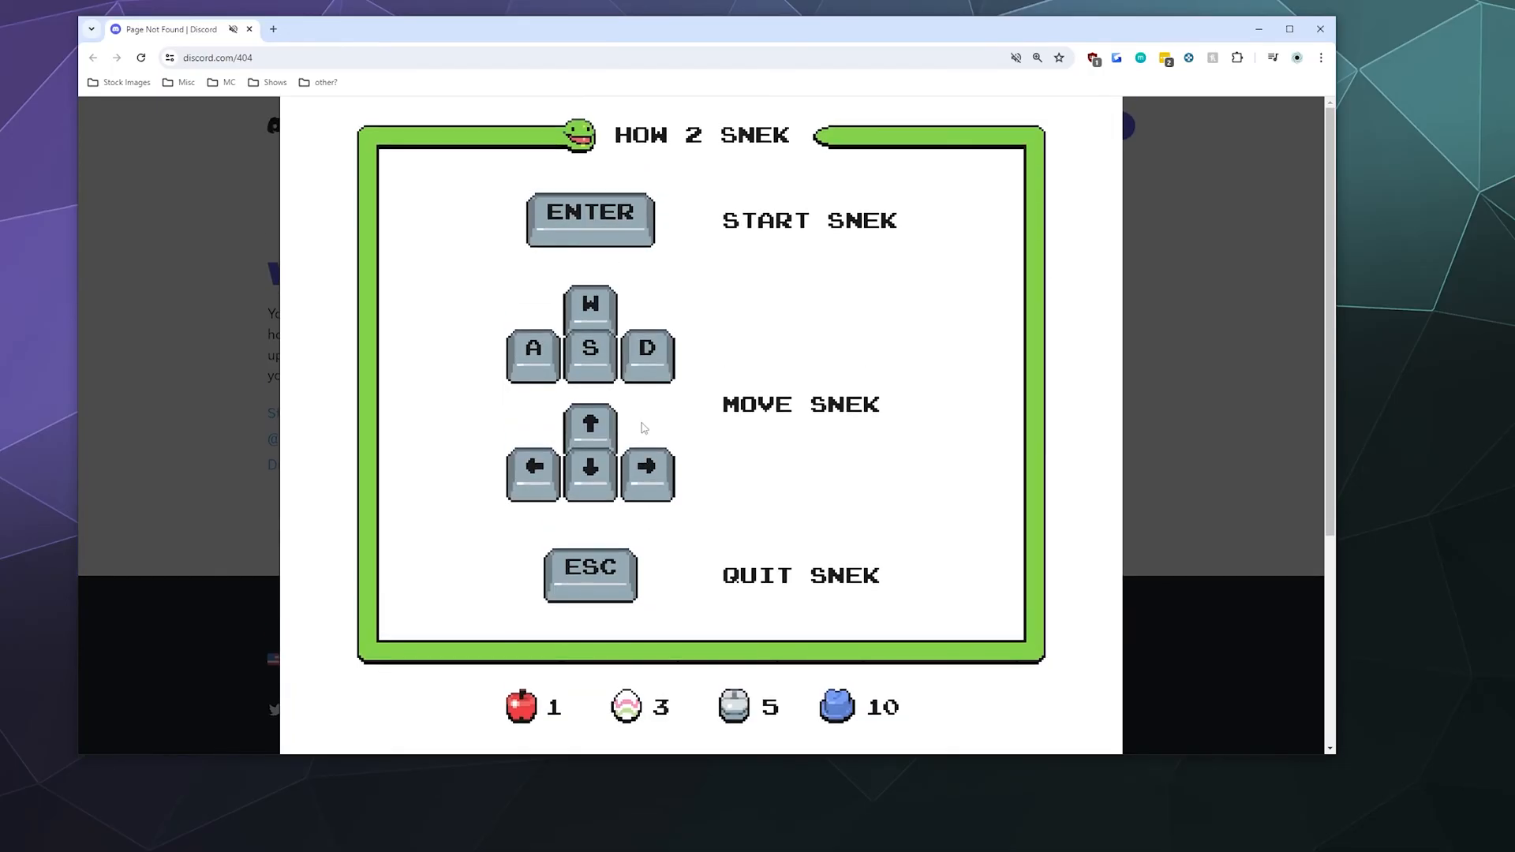